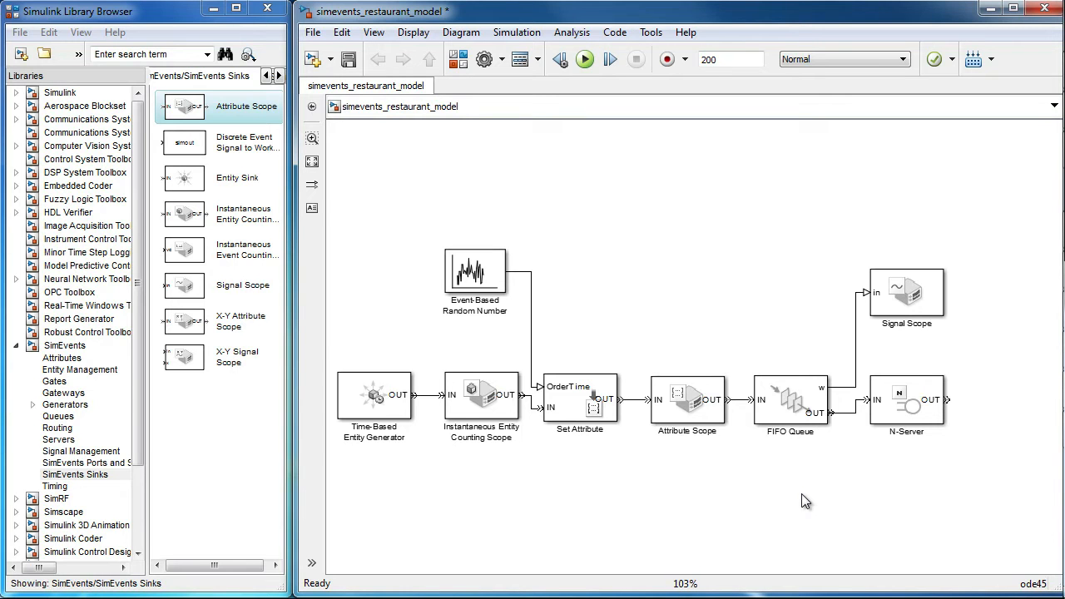
# - Inspect the model blocks and review the order attribute settings without changing them
pyautogui.click(373, 395)
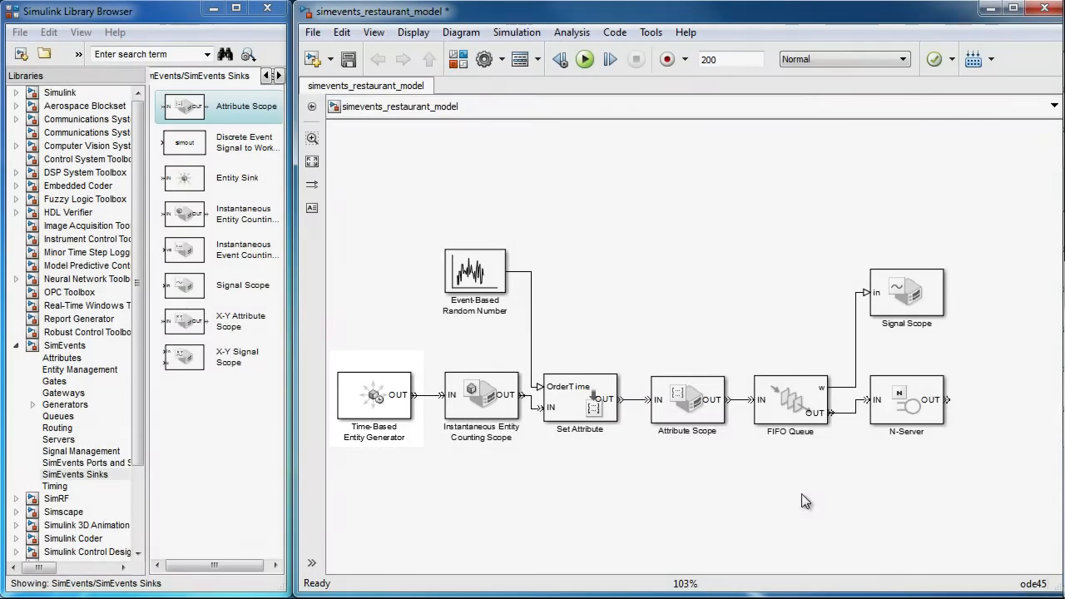
pyautogui.click(475, 272)
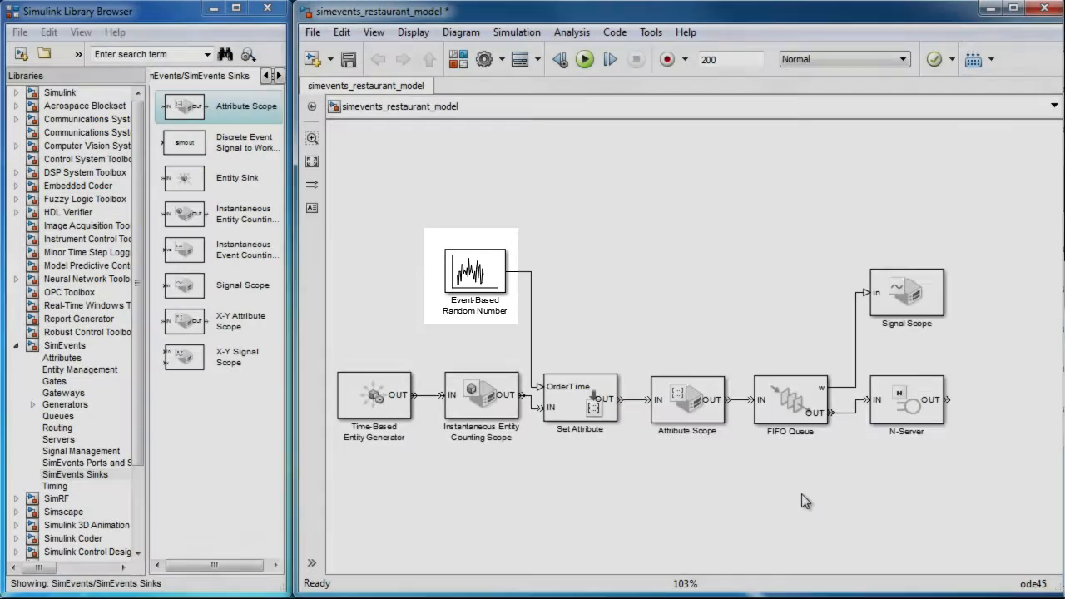
pyautogui.click(579, 403)
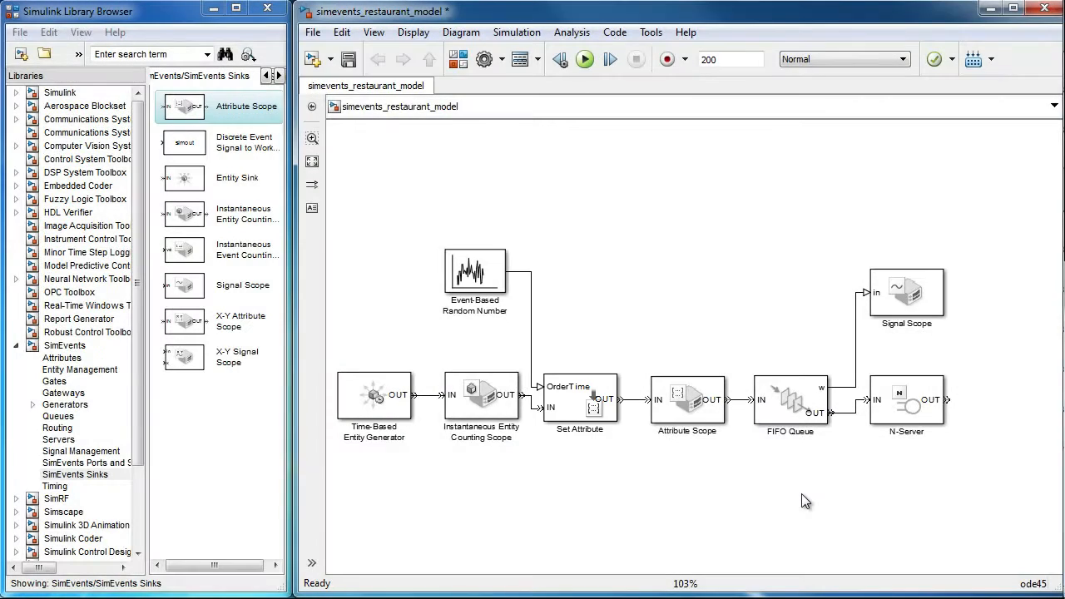
pyautogui.click(789, 405)
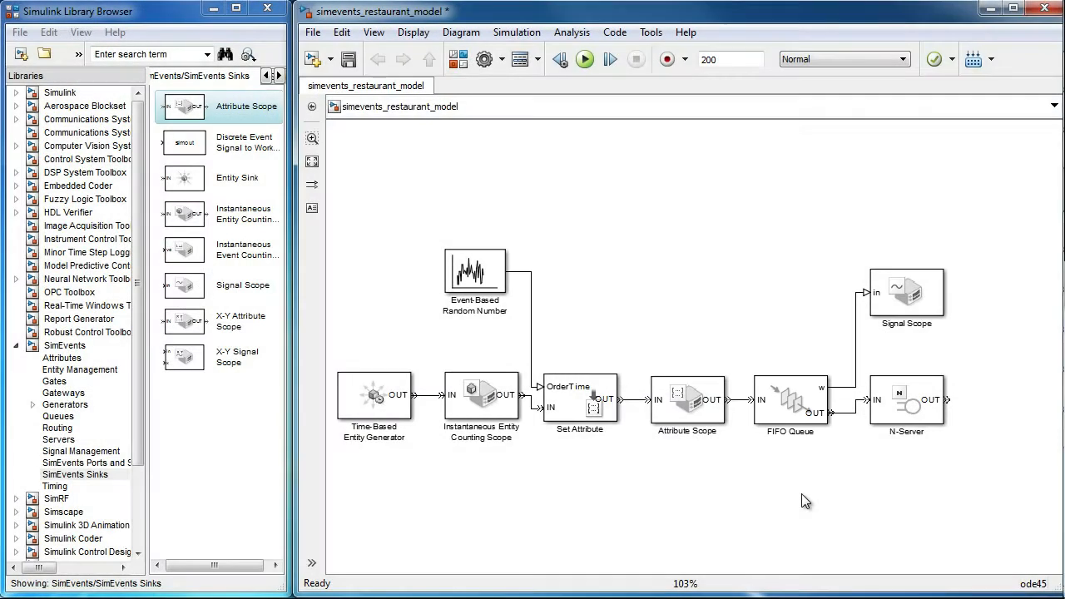
pyautogui.click(905, 400)
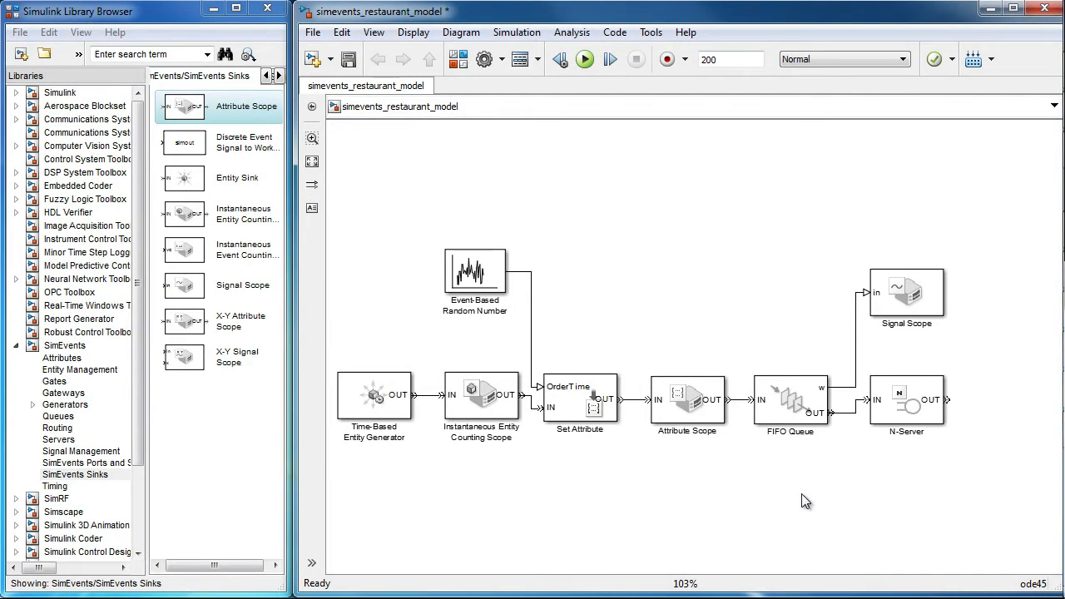
pyautogui.doubleClick(580, 397)
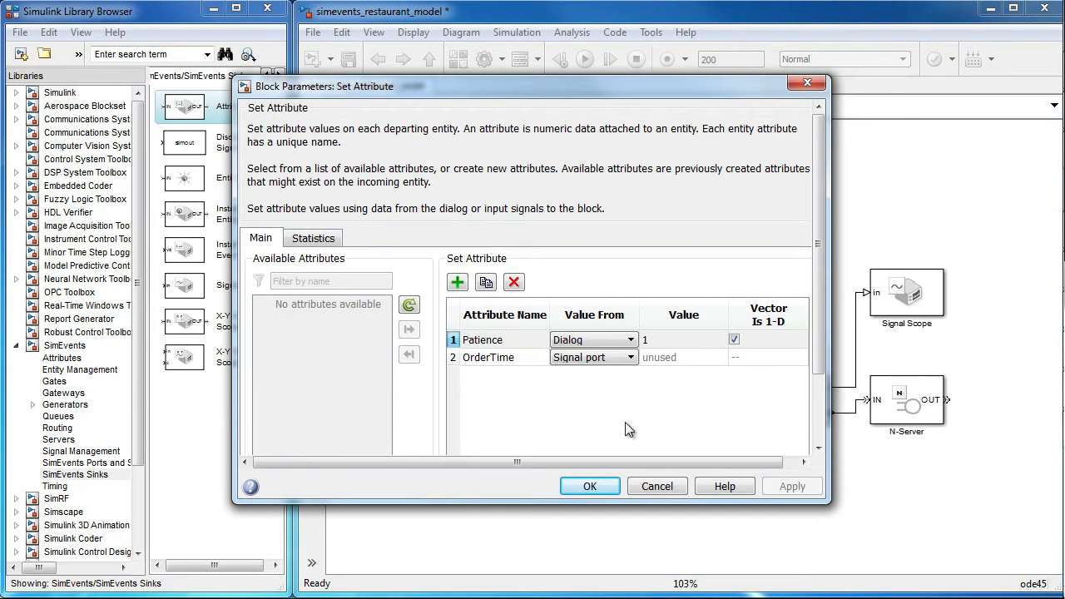
pyautogui.click(589, 486)
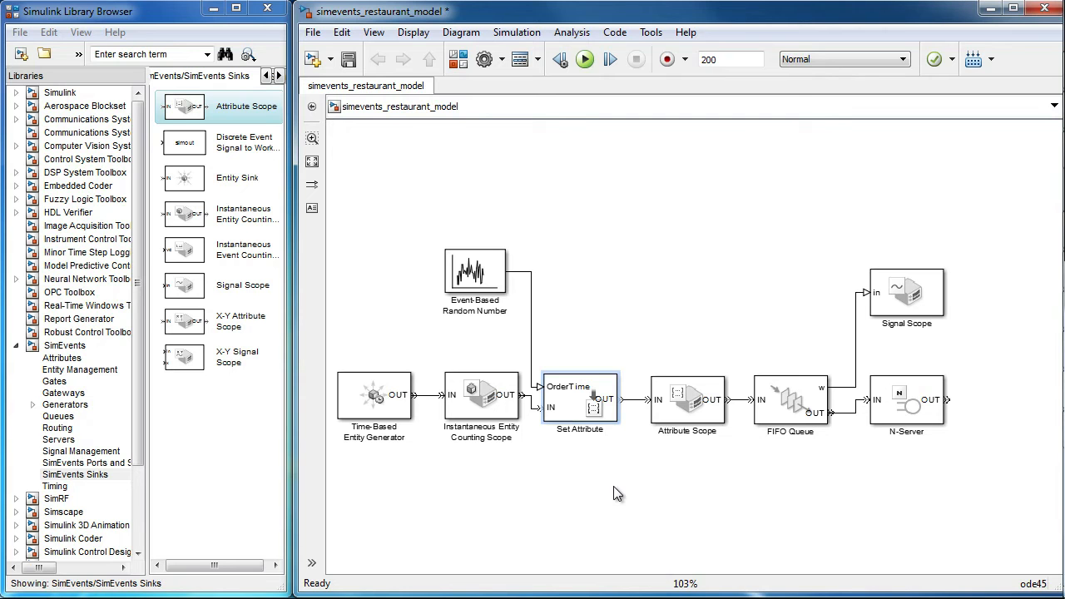
pyautogui.moveTo(907, 450)
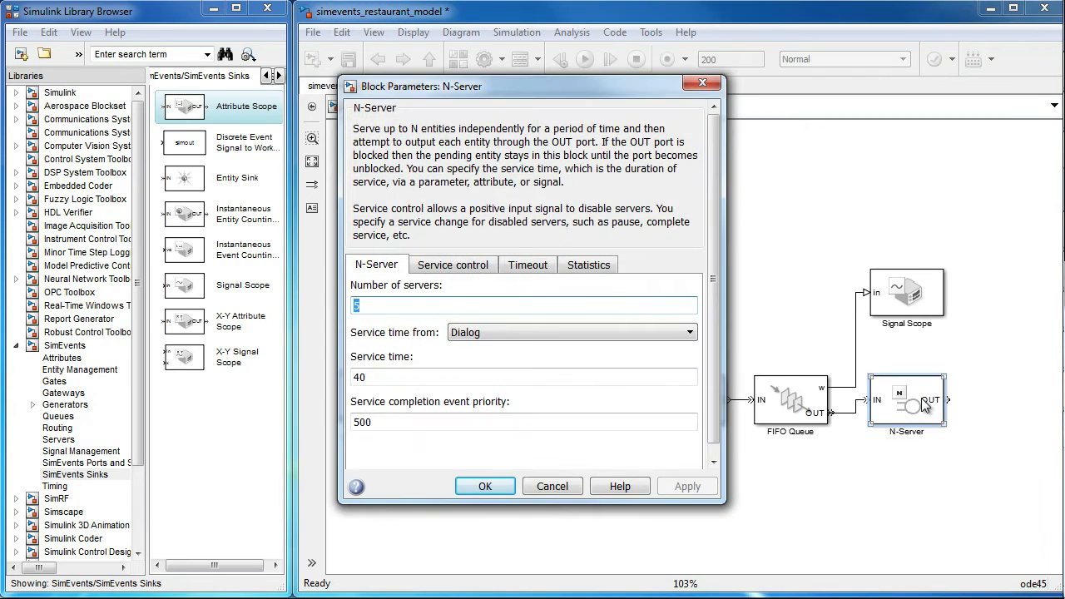
pyautogui.moveTo(610, 394)
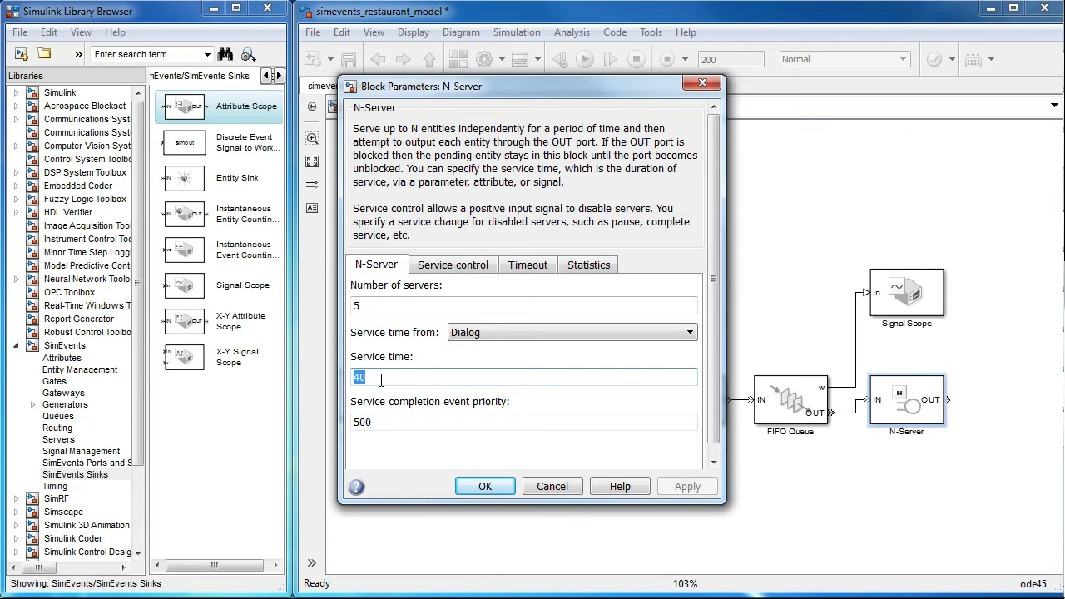
pyautogui.moveTo(423, 347)
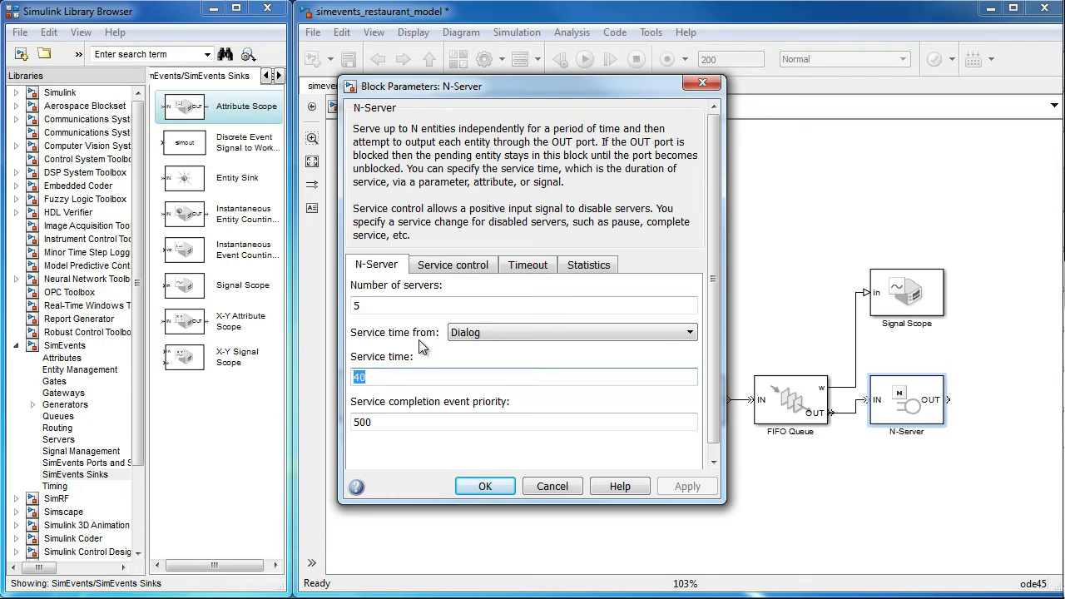
# - Switch the N-Server service time from fixed 40 to the OrderTime attribute
pyautogui.click(689, 332)
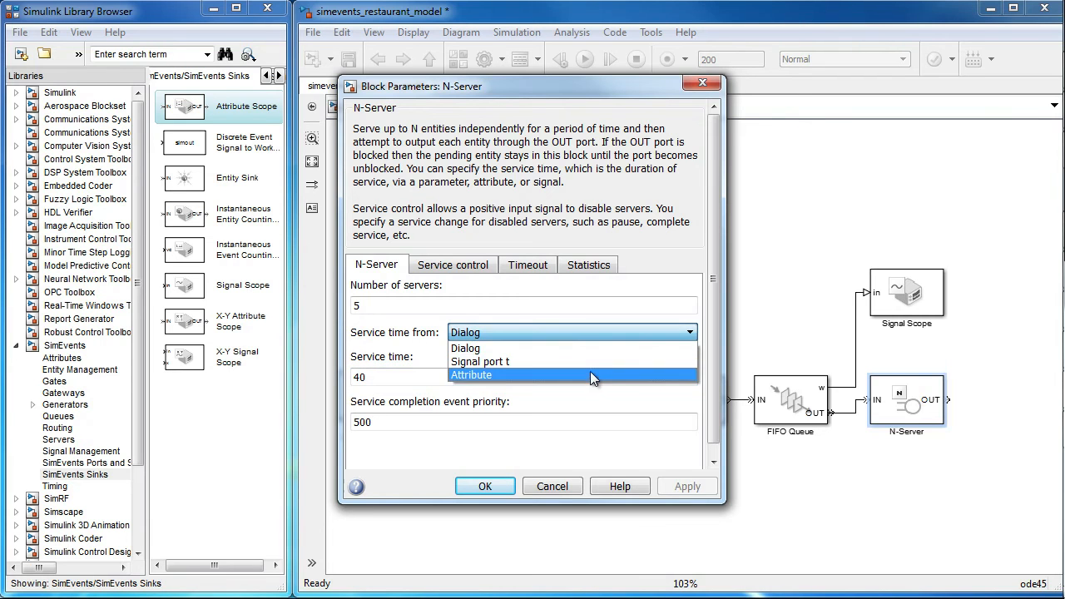
pyautogui.click(471, 375)
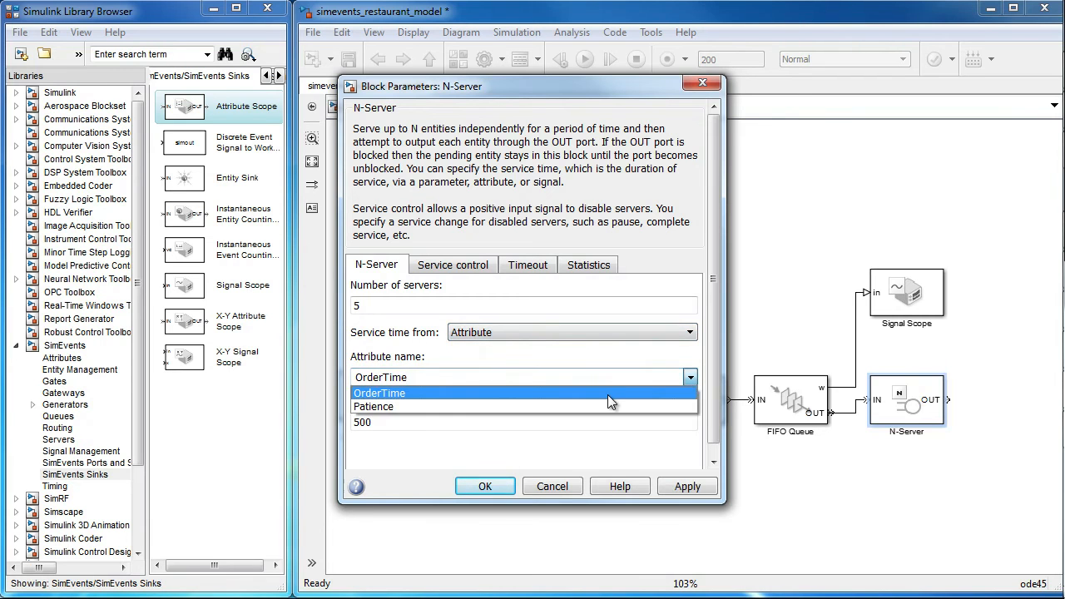
pyautogui.click(378, 393)
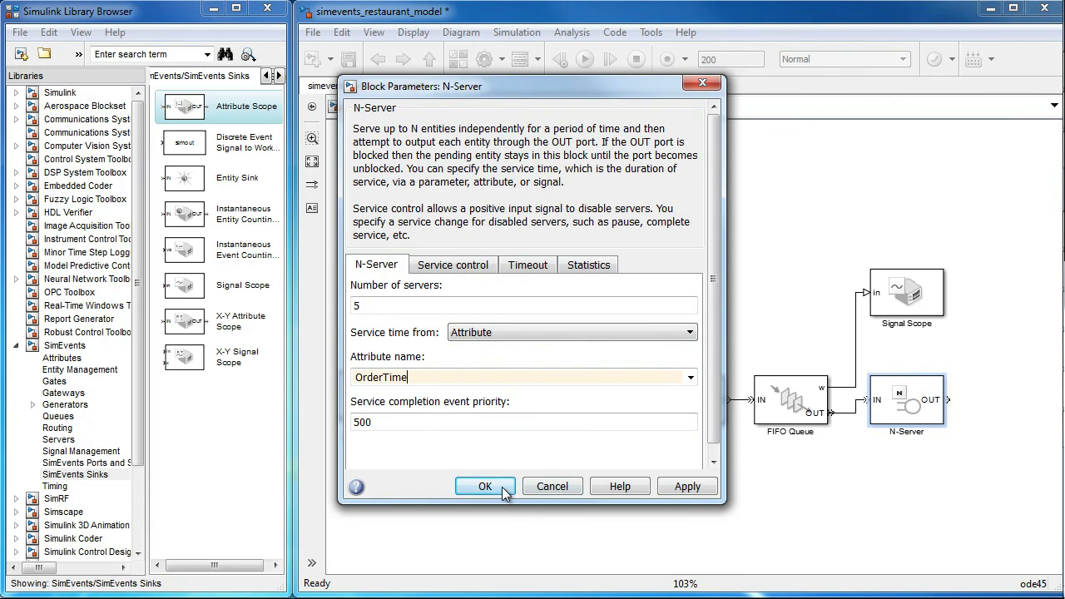
pyautogui.click(485, 485)
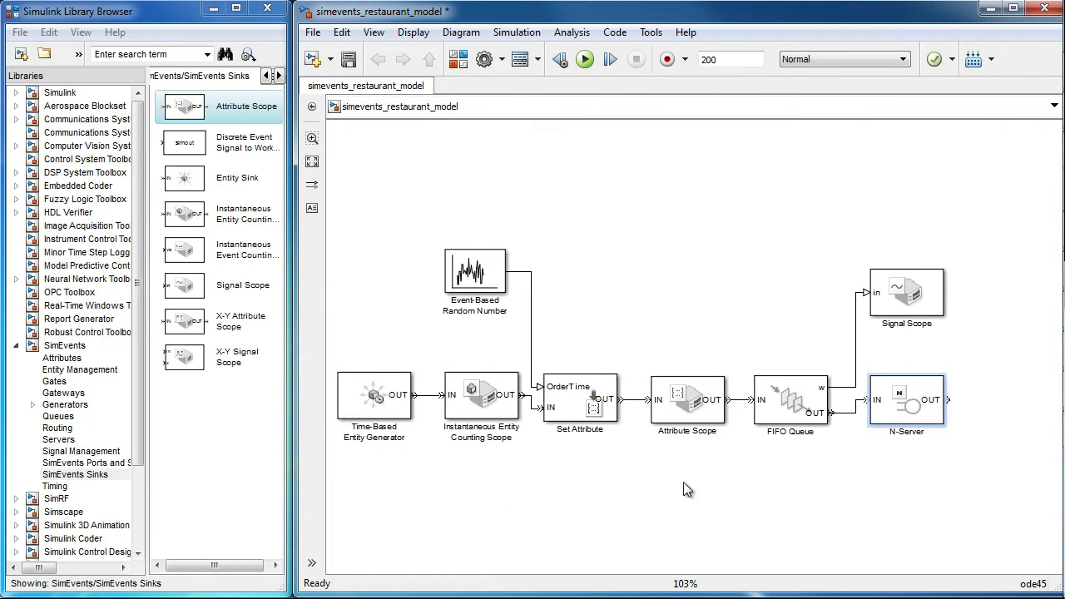
pyautogui.moveTo(888, 488)
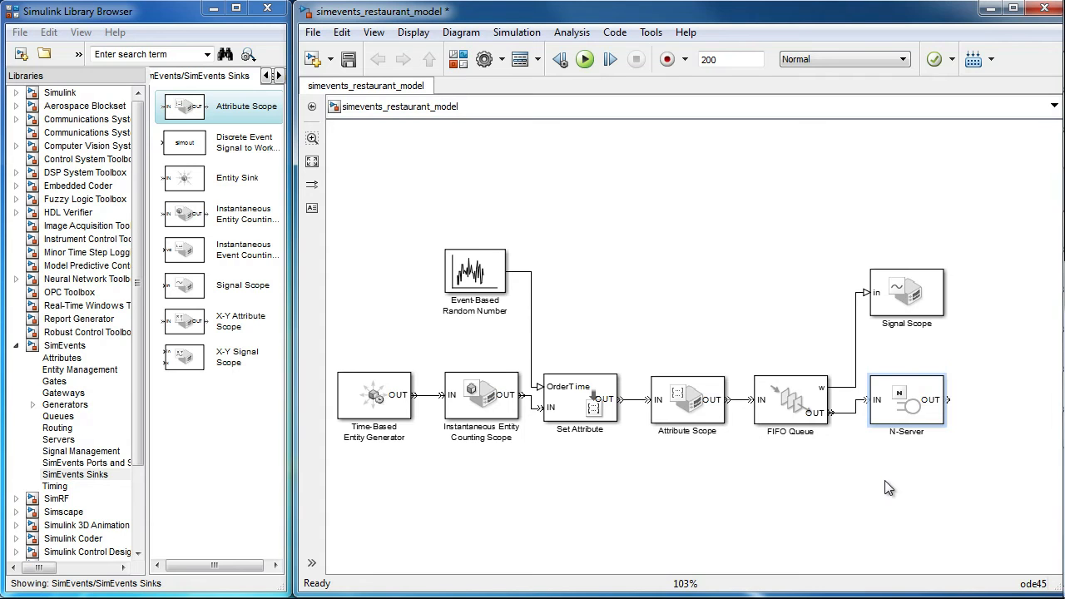
pyautogui.moveTo(478, 481)
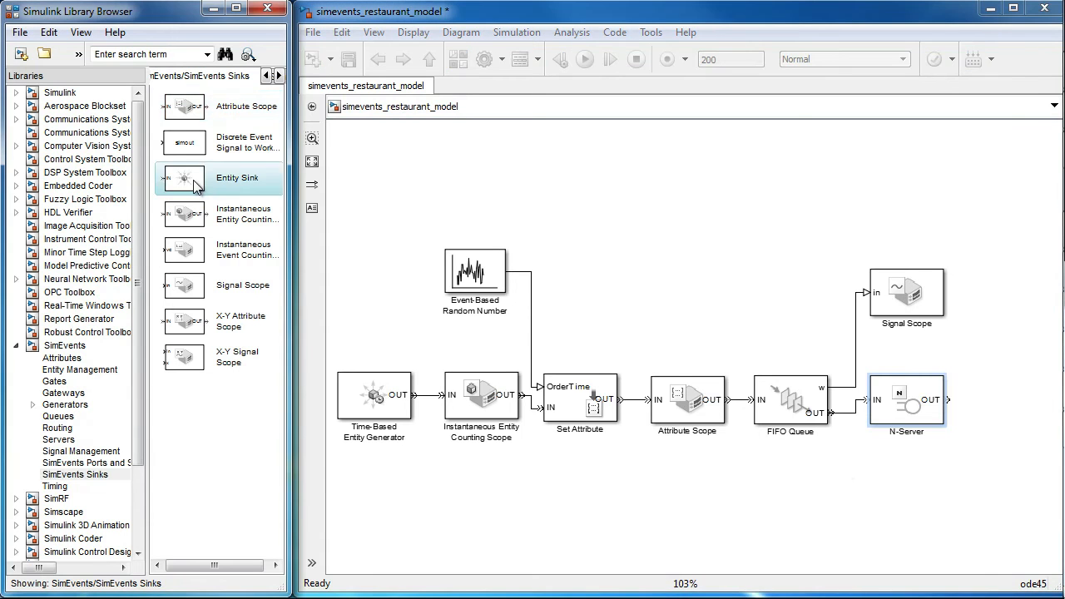
# - Drag an Entity Sink from the SimEvents Sinks library to the right of the N-Server
pyautogui.moveTo(182, 177); pyautogui.dragTo(1000, 401)
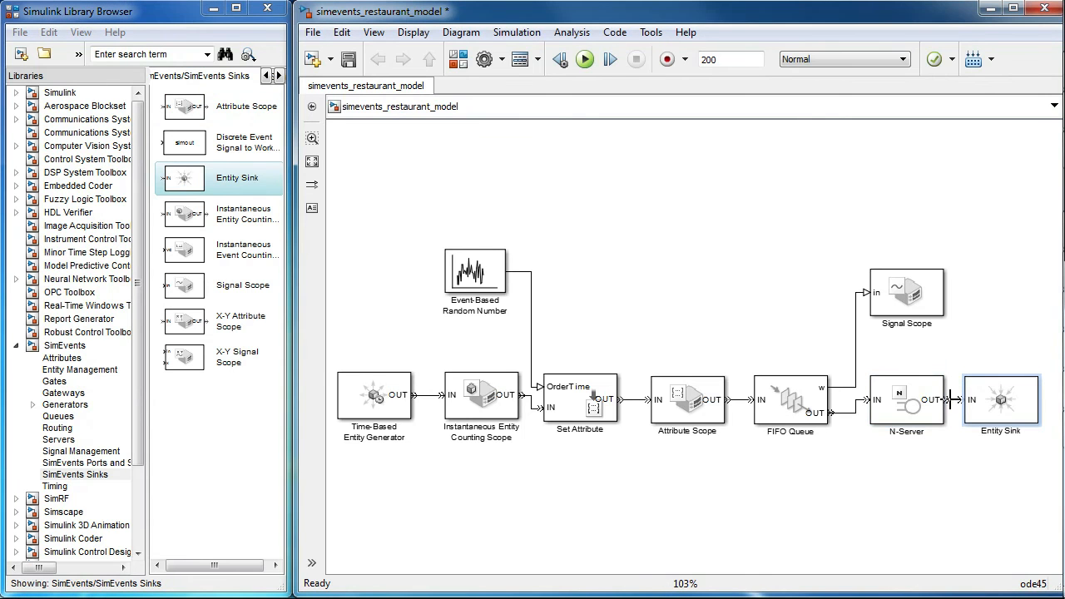
pyautogui.moveTo(1005, 455)
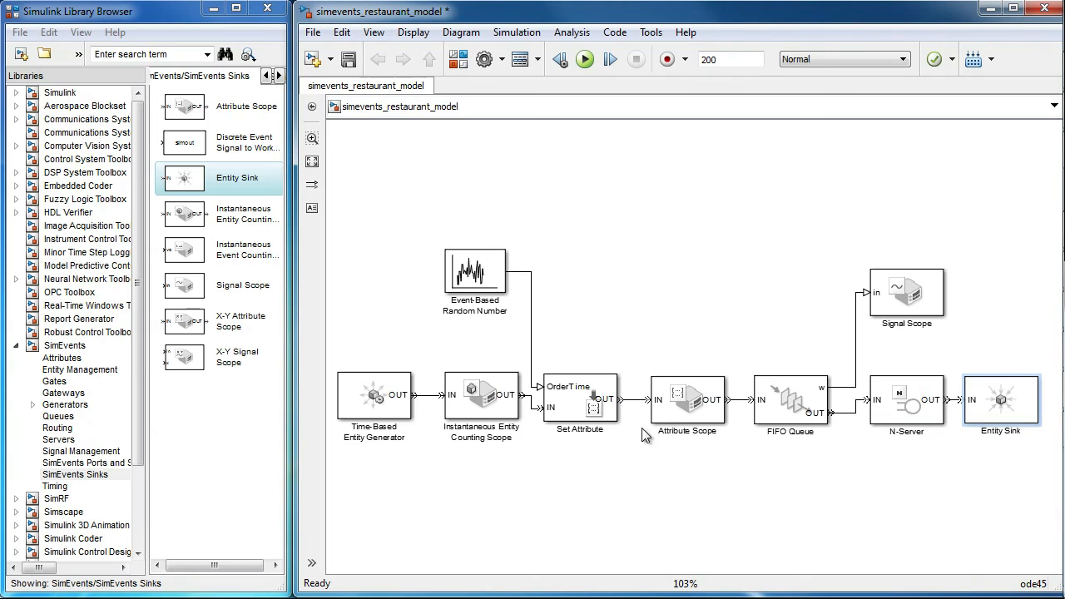
pyautogui.moveTo(965, 416)
pyautogui.write('Average Wait Time to a table')
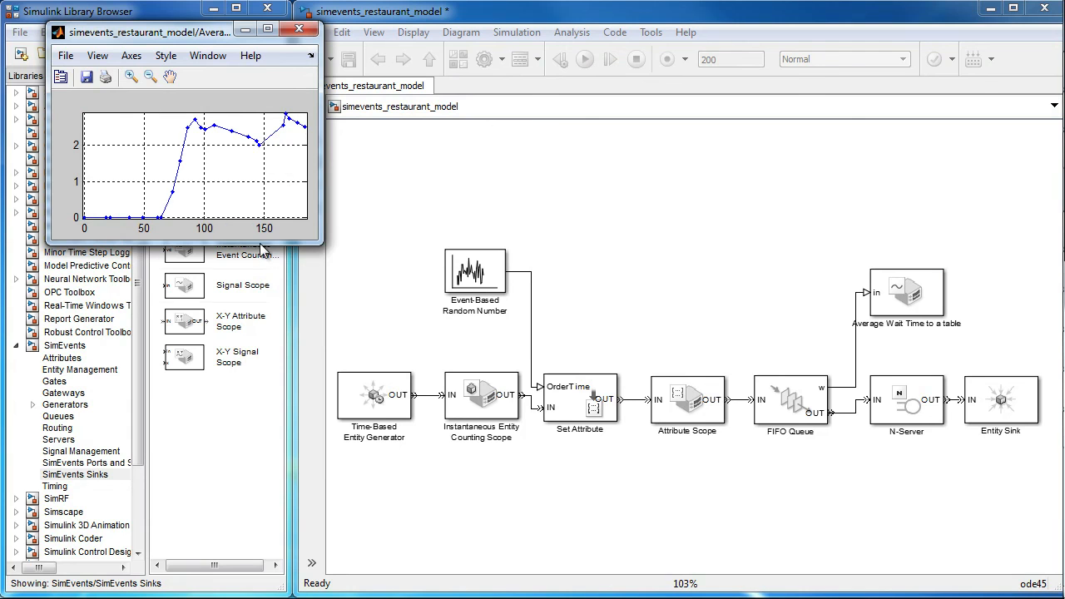
pyautogui.moveTo(316, 150)
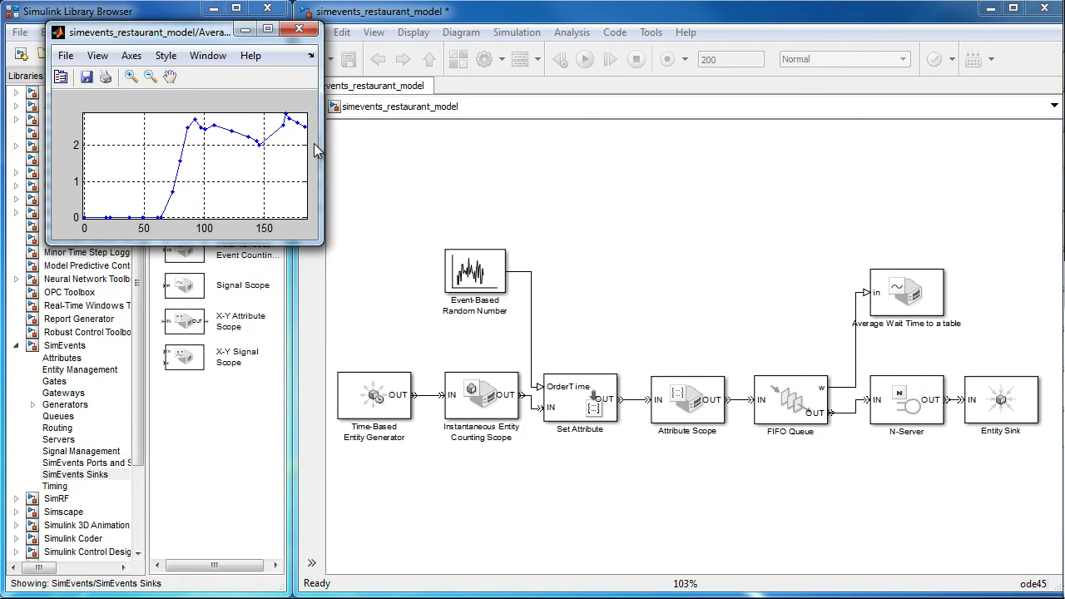